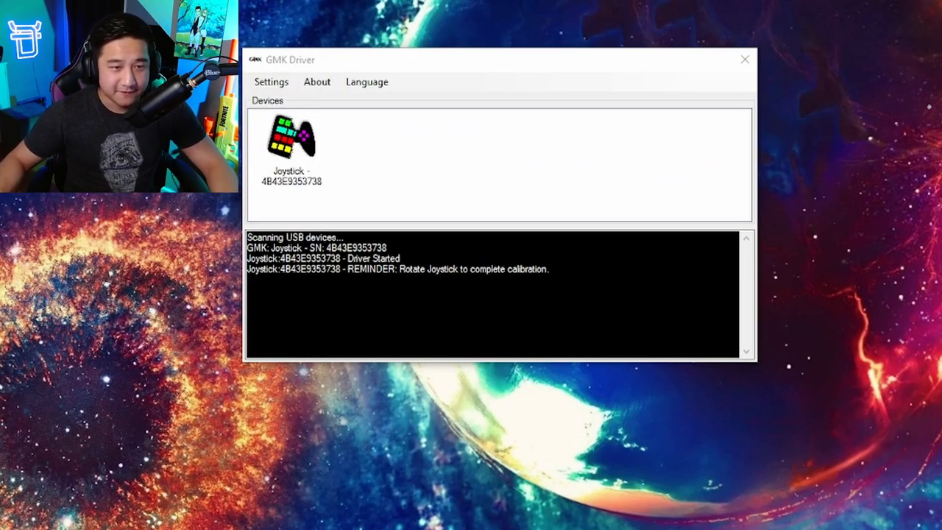
- Open the Joystick device from the Devices list to show its configuration window
{"action": "left_click", "coordinate": [290, 147]}
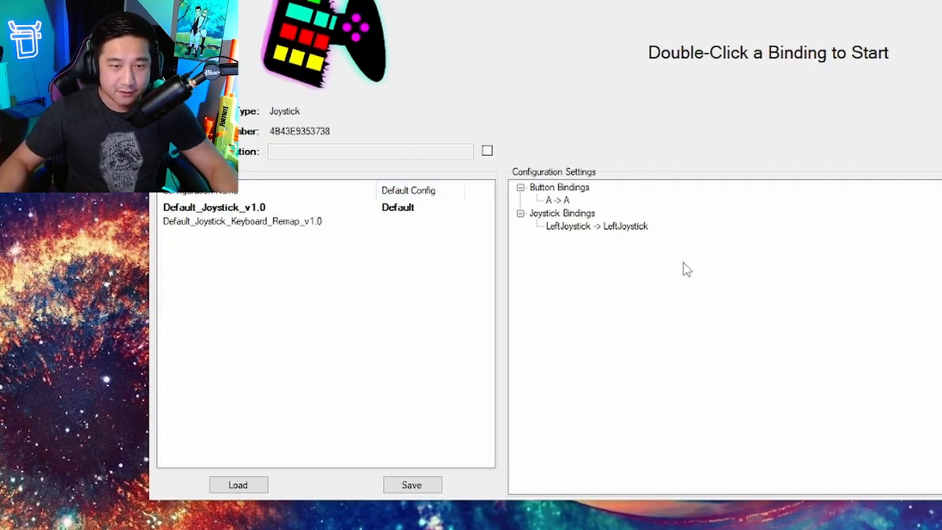
- Open the LeftJoystick → LeftJoystick binding to show its rotation, deadzone and snap settings
{"action": "left_click", "coordinate": [562, 212]}
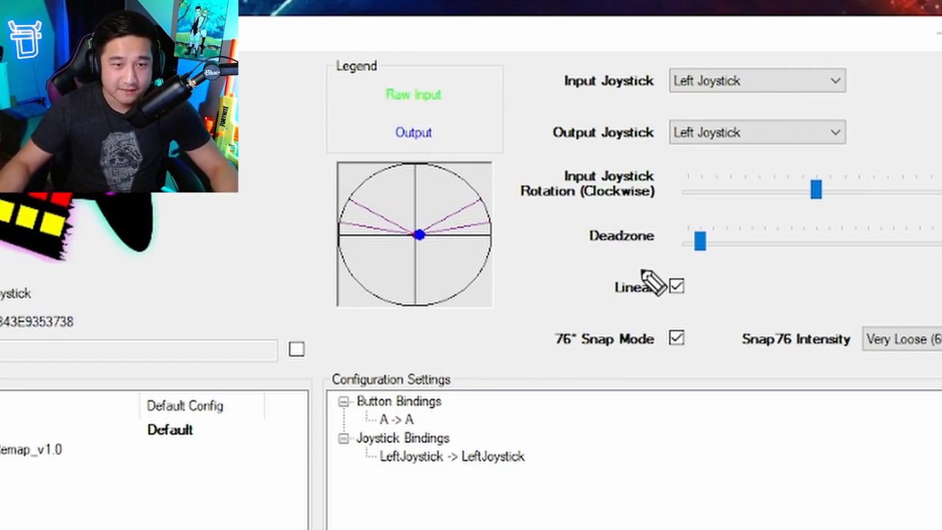
{"action": "mouse_move", "coordinate": [361, 218]}
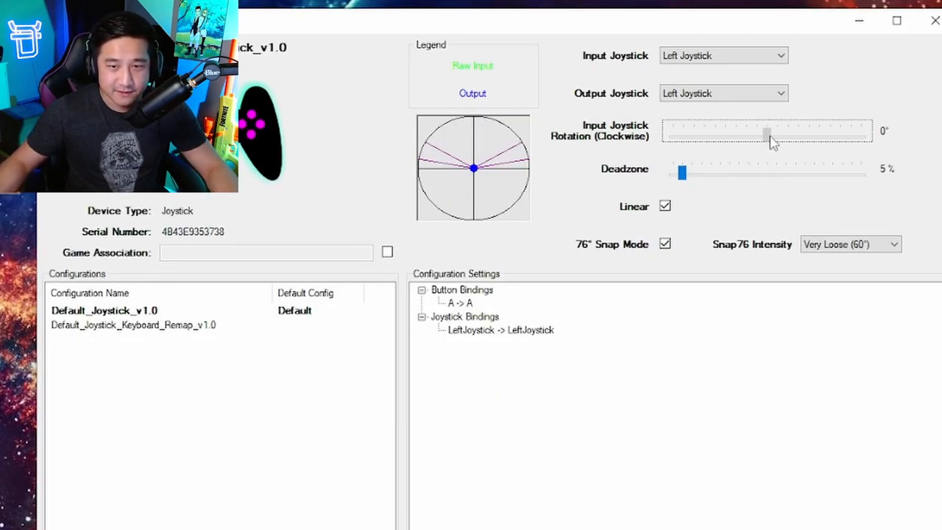
{"action": "left_click_drag", "start_coordinate": [769, 135], "coordinate": [798, 136]}
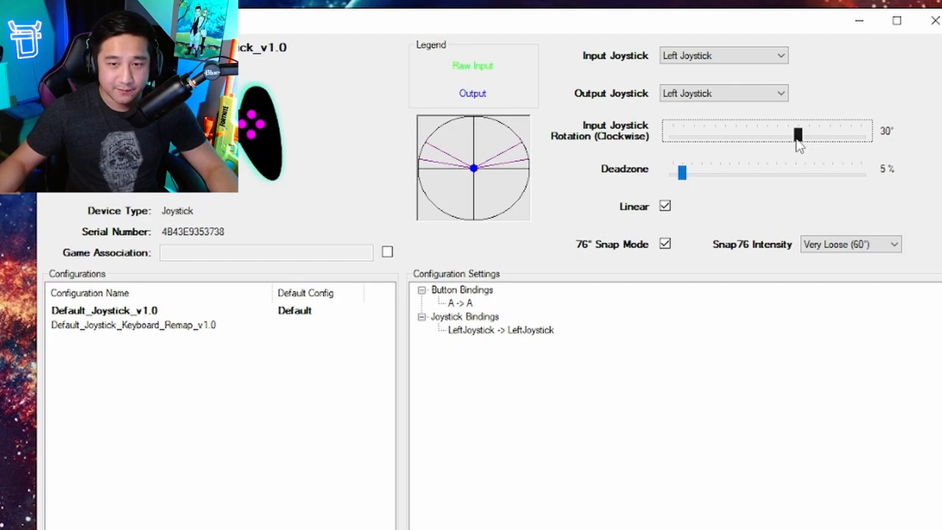
{"action": "left_click_drag", "start_coordinate": [798, 135], "coordinate": [754, 136]}
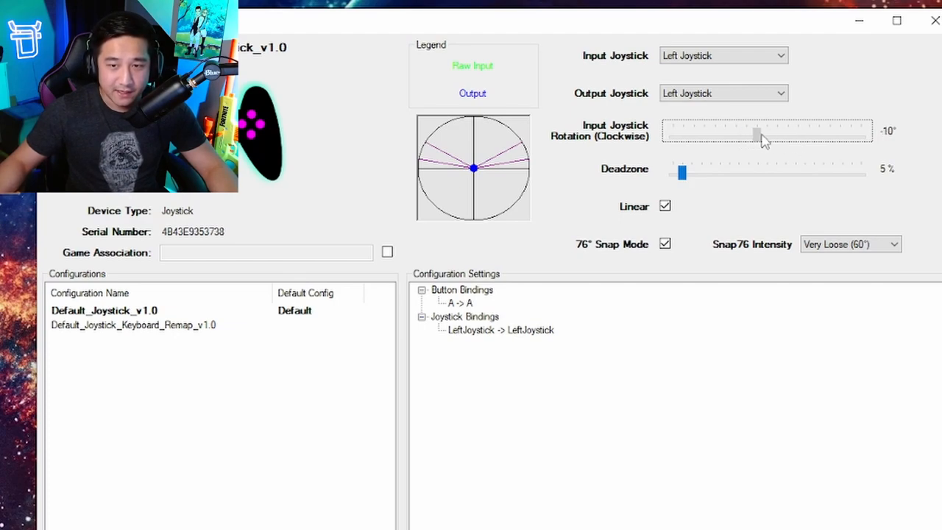
{"action": "left_click_drag", "start_coordinate": [753, 135], "coordinate": [769, 135]}
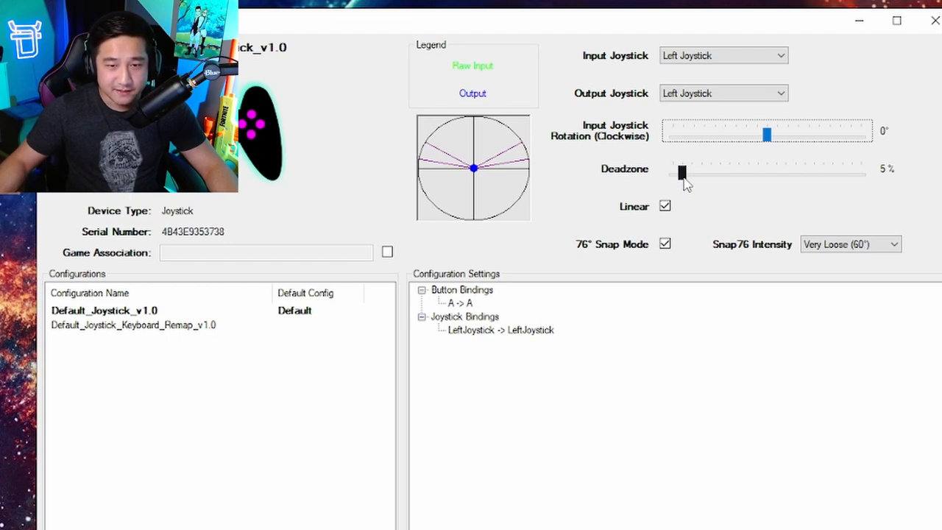
{"action": "left_click_drag", "start_coordinate": [680, 171], "coordinate": [709, 171]}
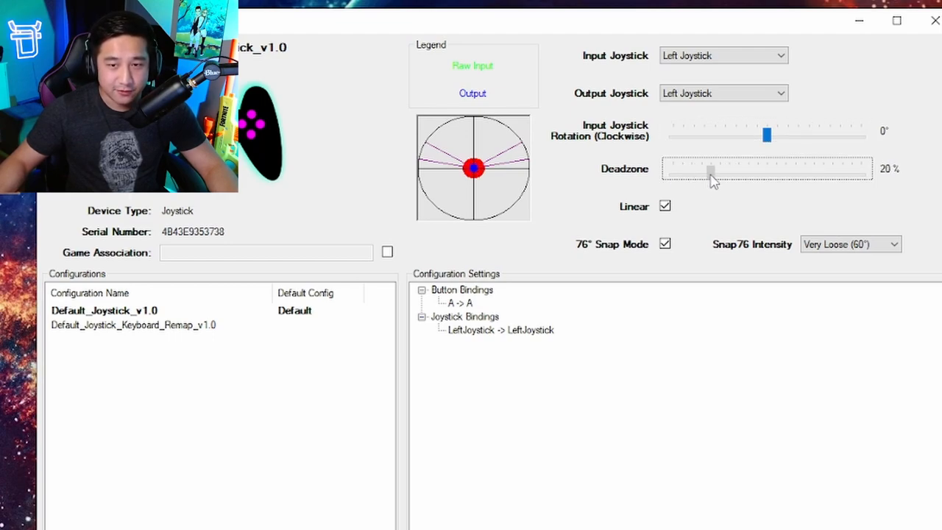
{"action": "left_click_drag", "start_coordinate": [709, 170], "coordinate": [681, 170]}
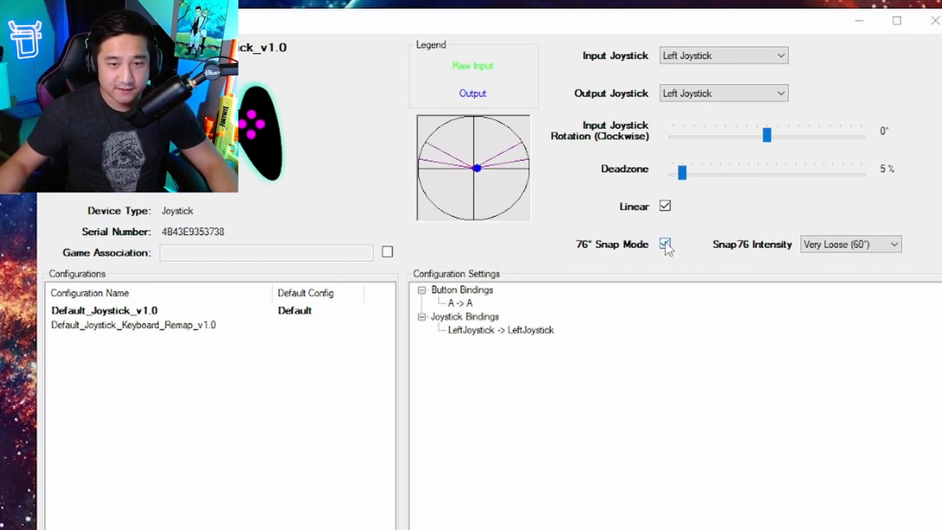
- Enable 76° Snap Mode and set the Snap76 intensity to Extremely Tight (20°)
{"action": "left_click", "coordinate": [665, 244]}
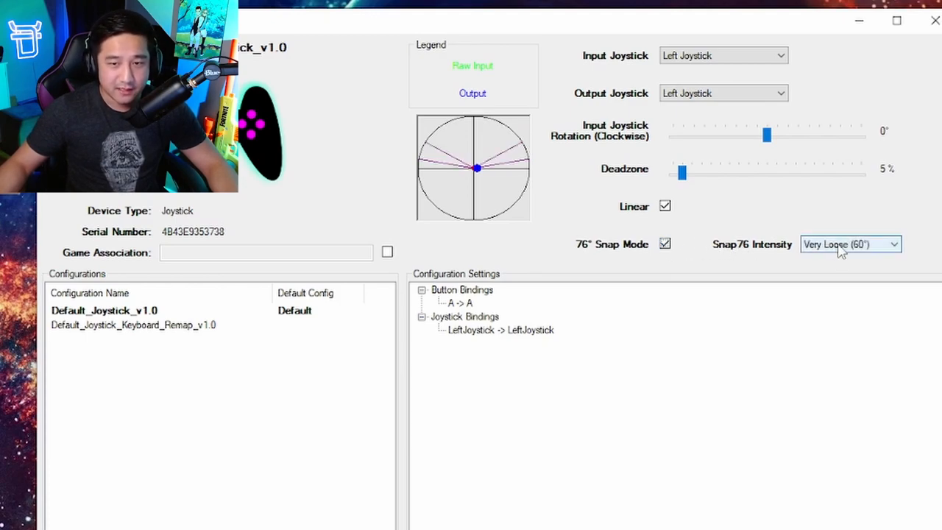
{"action": "left_click", "coordinate": [851, 244]}
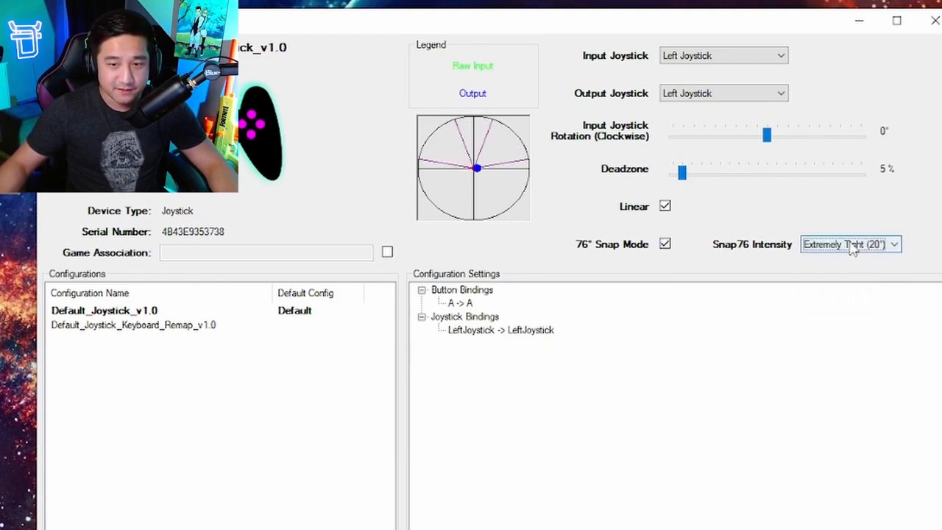
{"action": "left_click", "coordinate": [851, 244]}
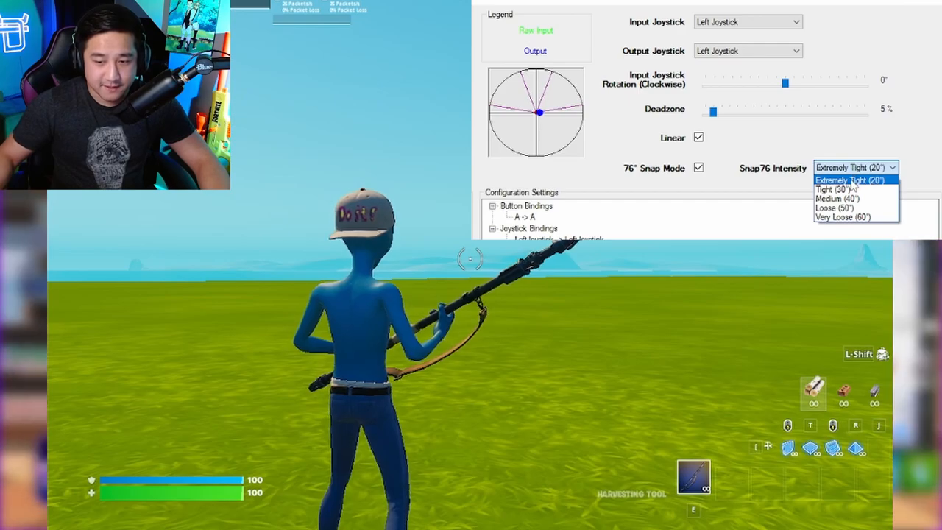
- After testing Extremely Tight in Fortnite, switch the Snap76 intensity to Very Loose (60°)
{"action": "left_click", "coordinate": [846, 180]}
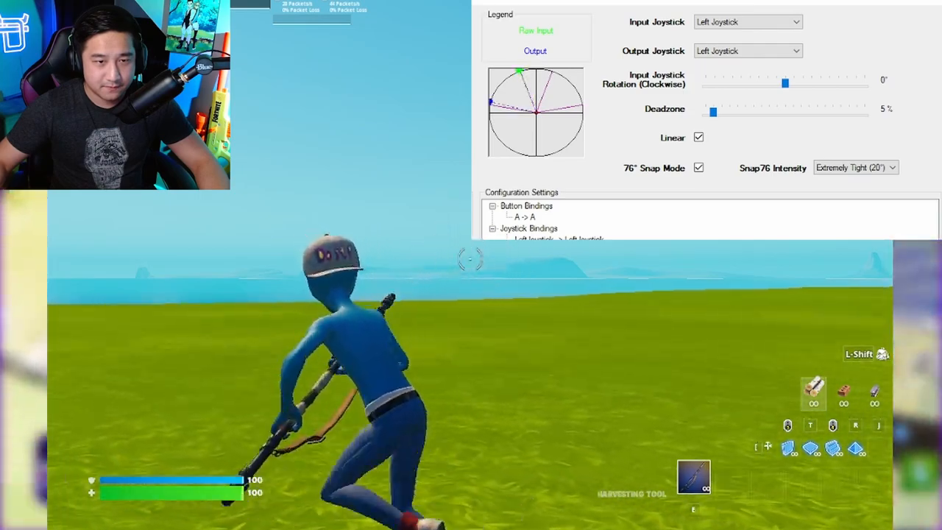
{"action": "left_click", "coordinate": [853, 168]}
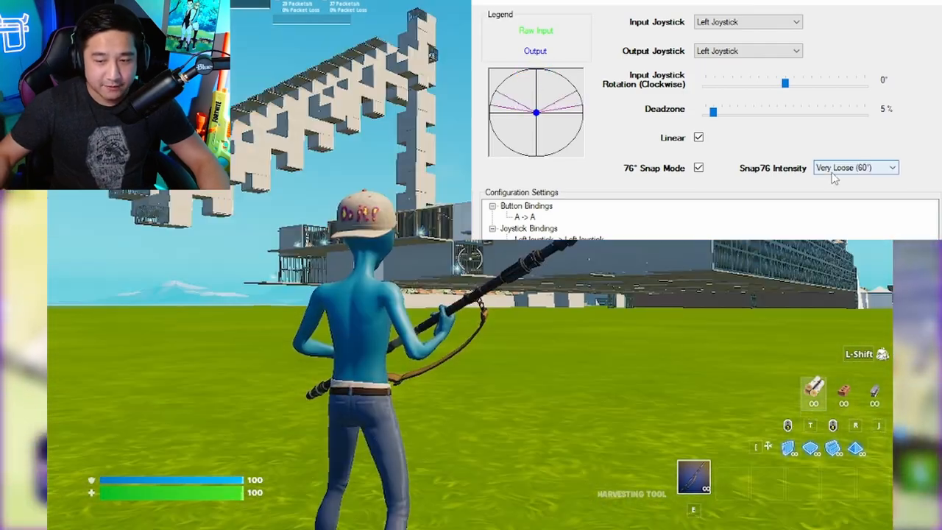